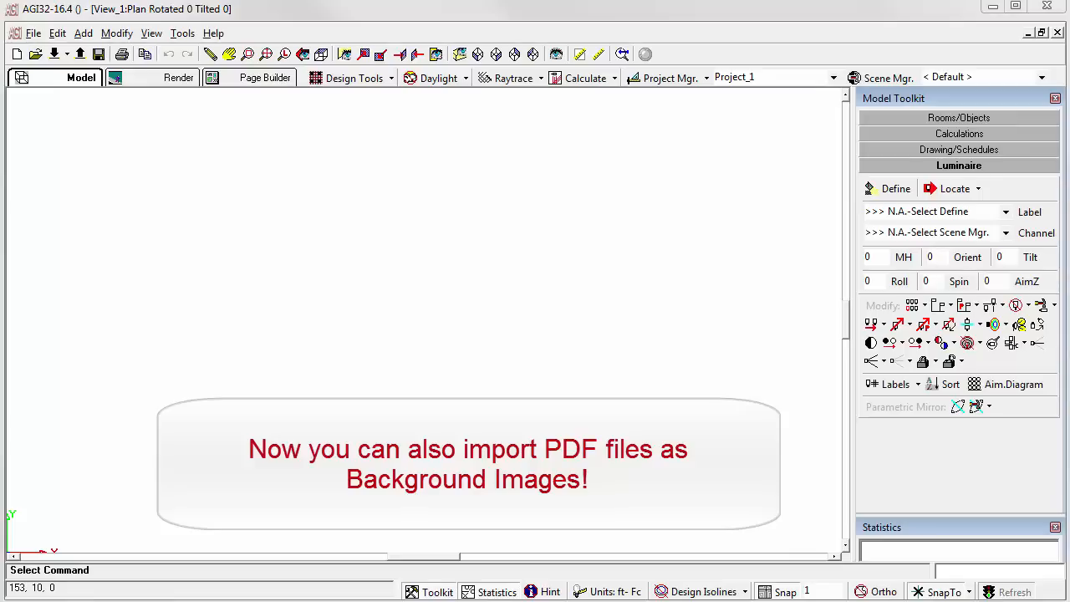
- Reach the Background Image(s) tool from the Tools menu and start loading an image
left_click(183, 32)
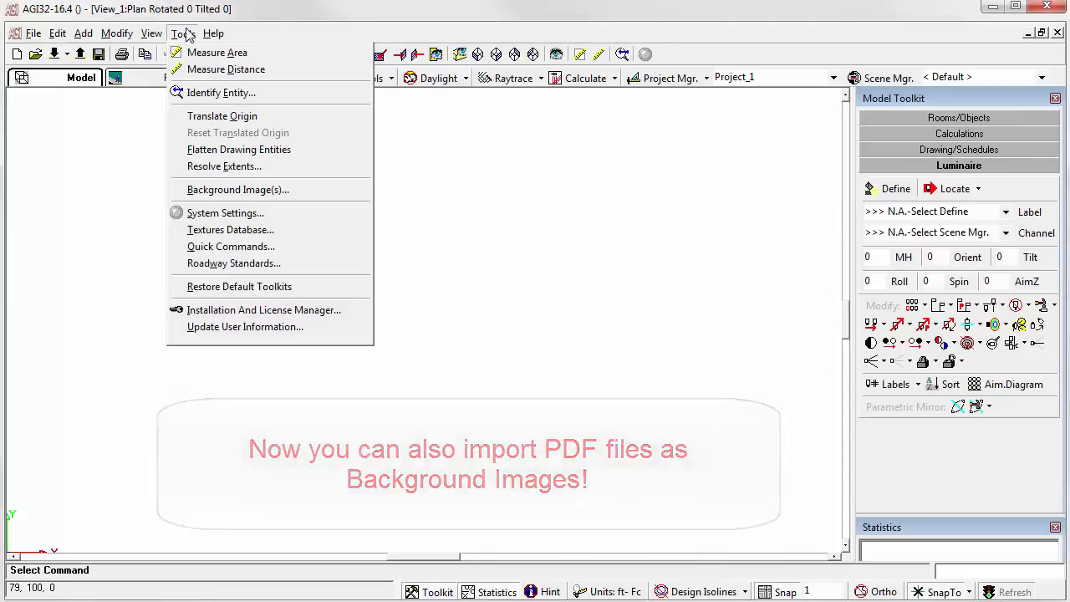
mouse_move(238, 190)
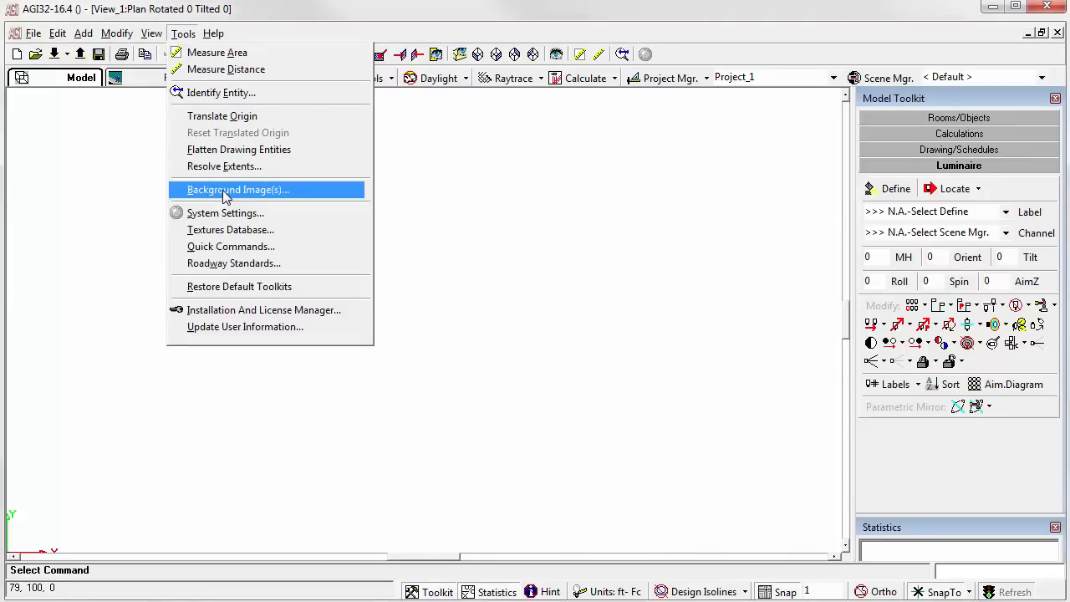
left_click(237, 189)
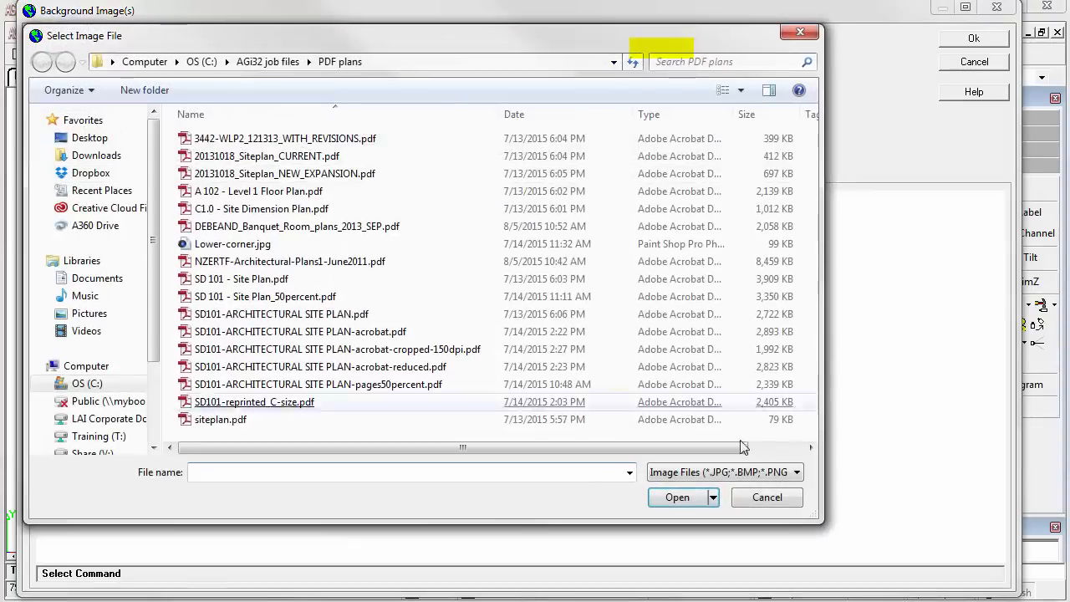
- Load 20131018_Siteplan_CURRENT.pdf as background image 1
left_click(795, 472)
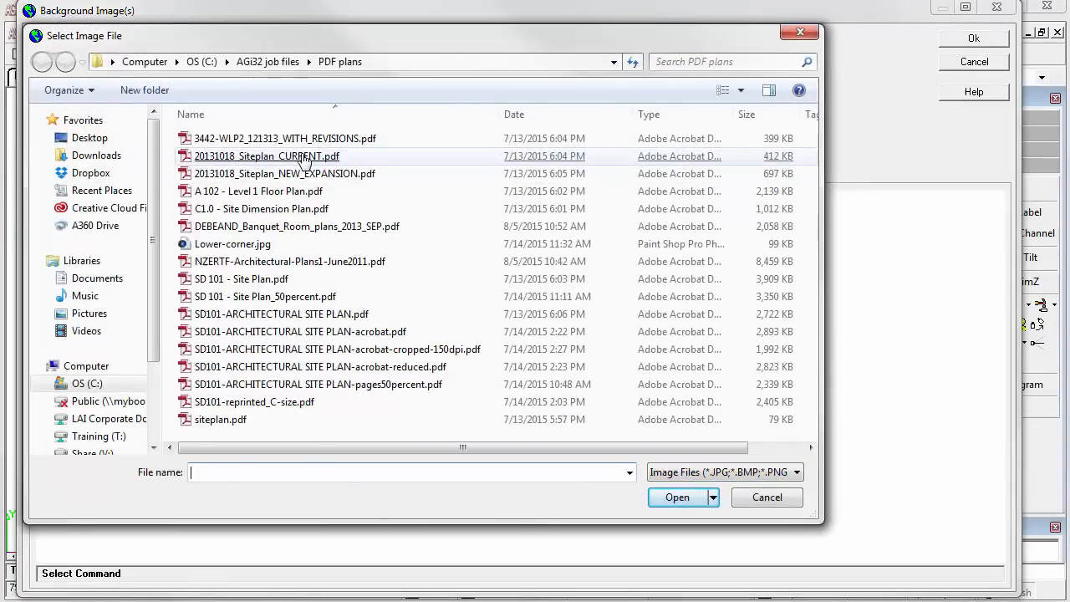
left_click(766, 496)
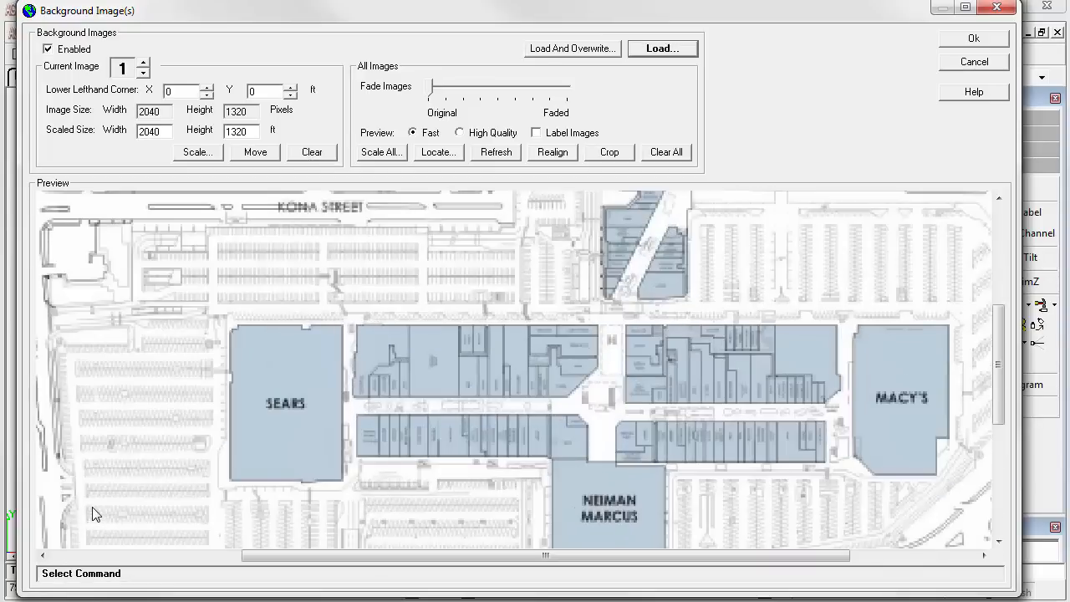
- Scale the site plan so its scale bar spans 200 ft and accept the background settings
left_click(196, 152)
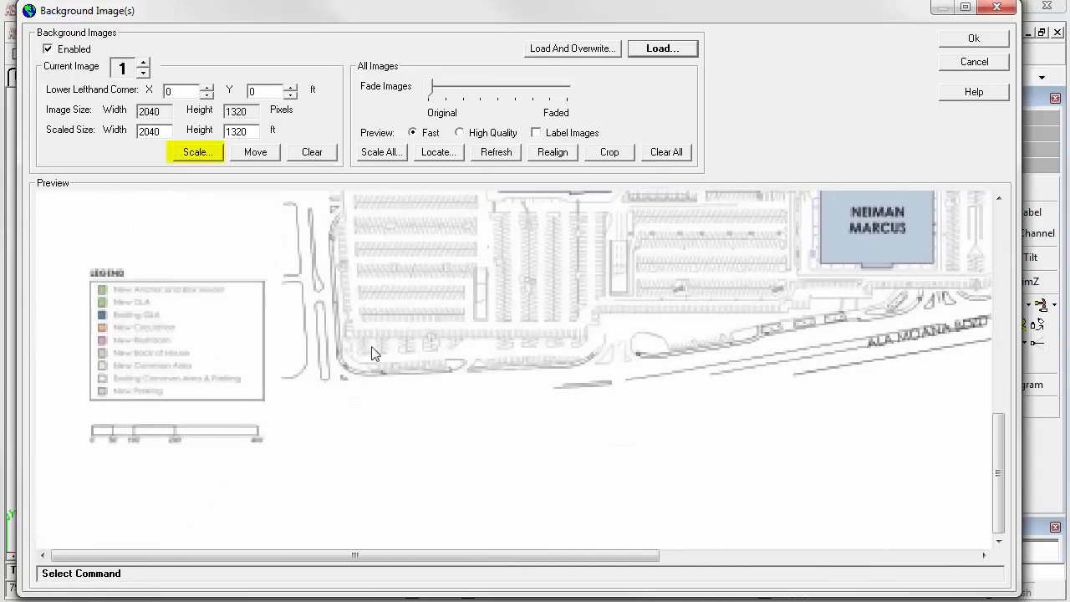
left_click(196, 152)
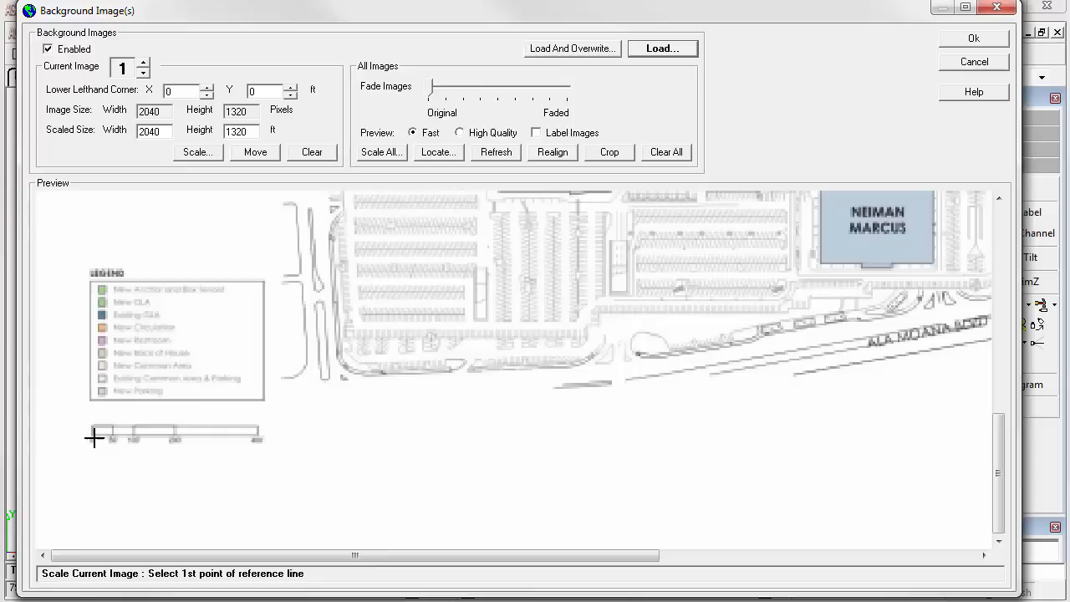
left_click(94, 438)
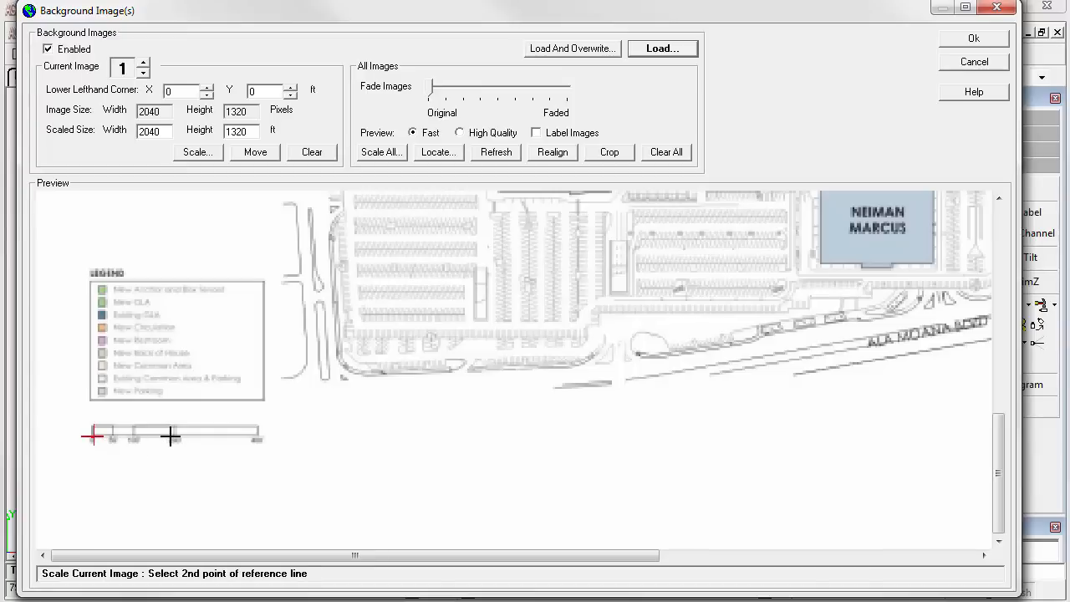
left_click(173, 435)
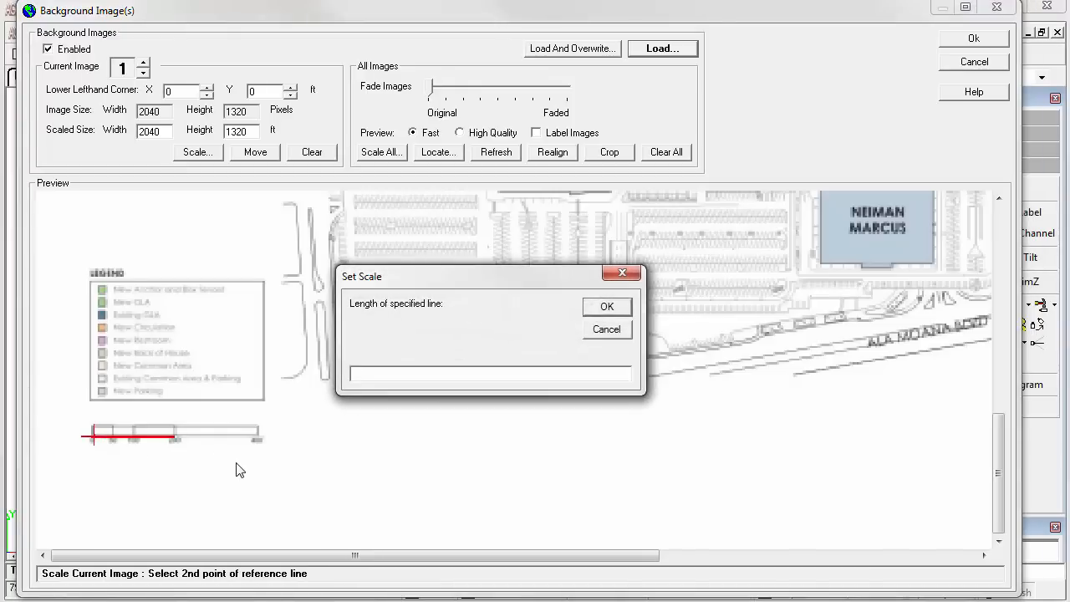
type("200")
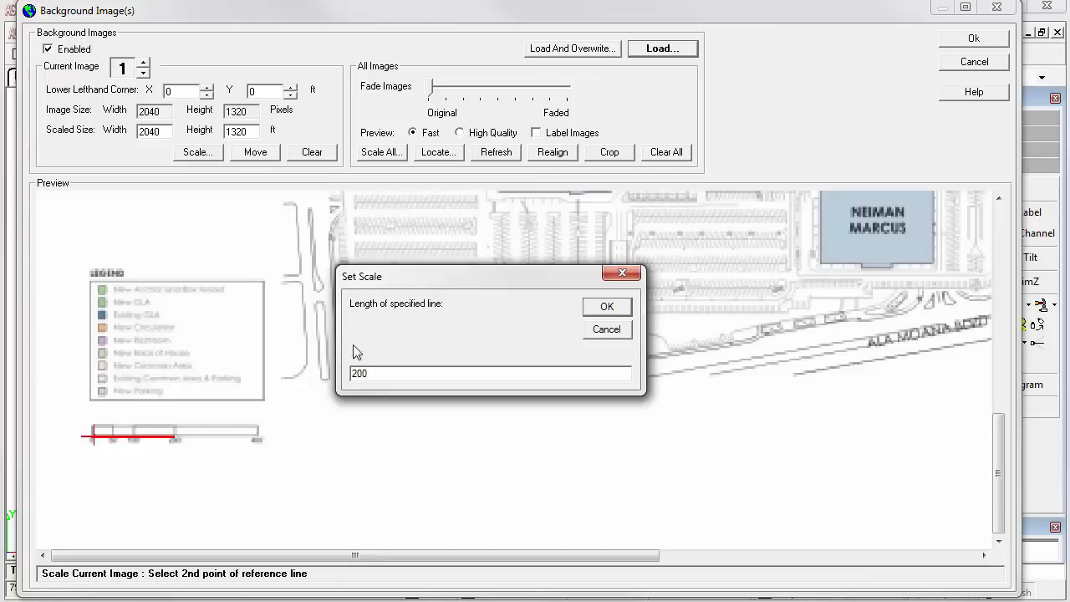
left_click(607, 307)
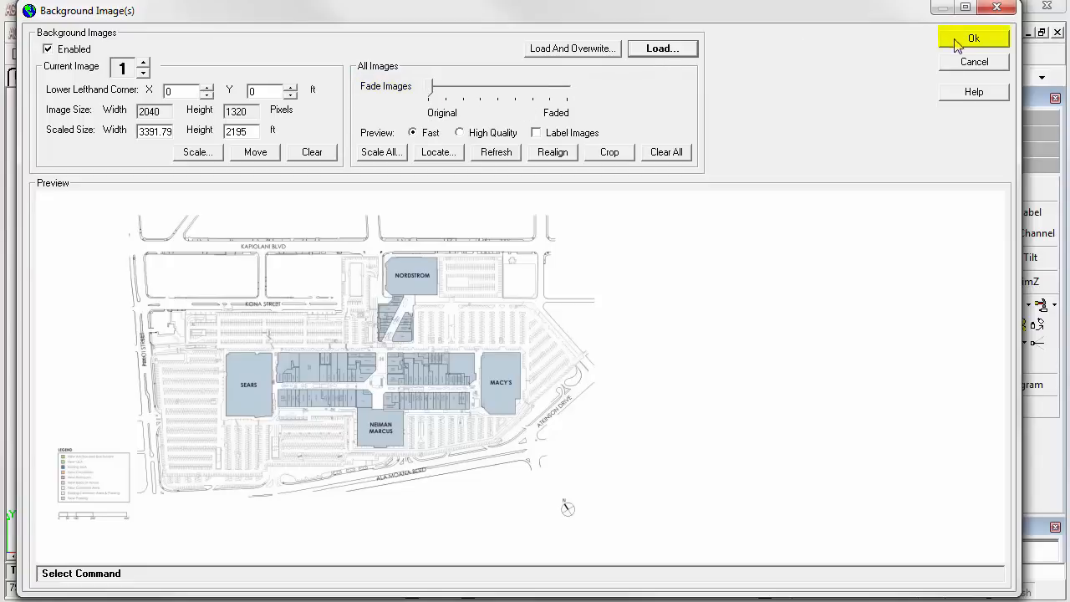
left_click(973, 38)
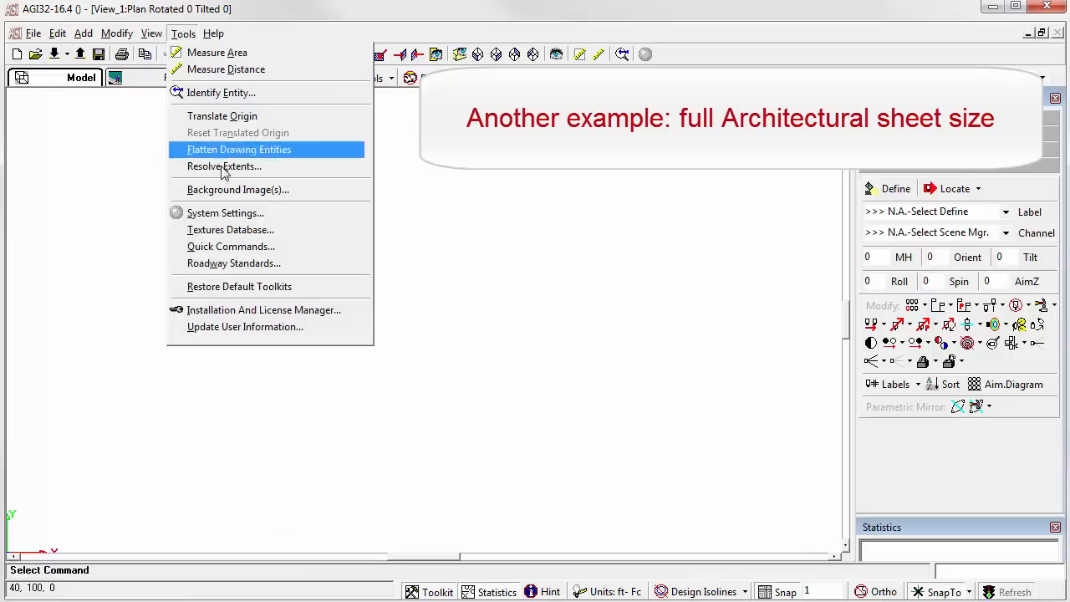
- Load the architectural sheet PDF as background image 1 at 2867 by 2048 pixels
left_click(238, 190)
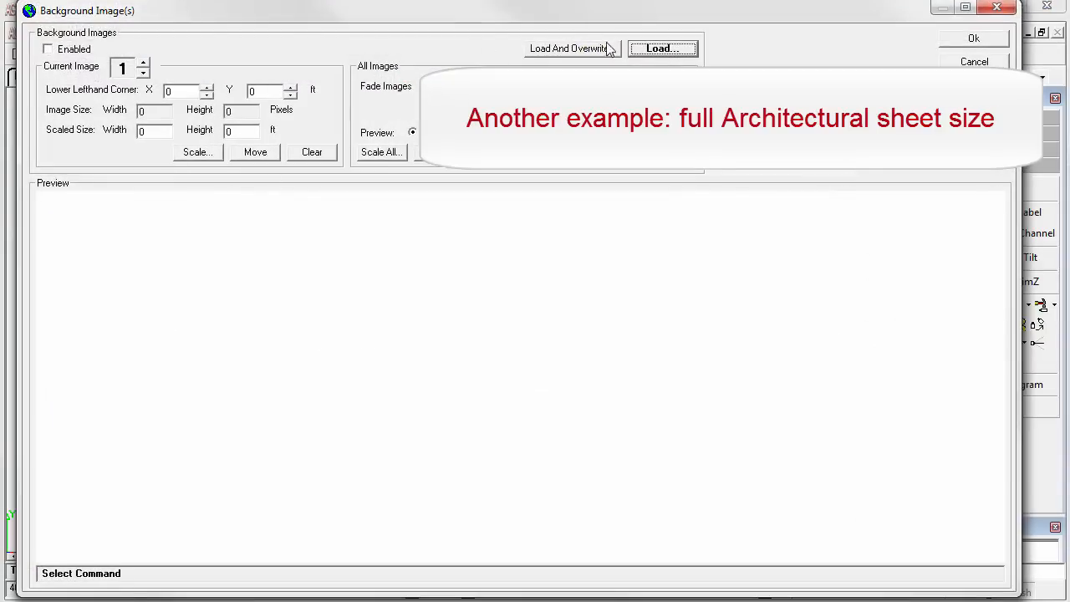
mouse_move(309, 201)
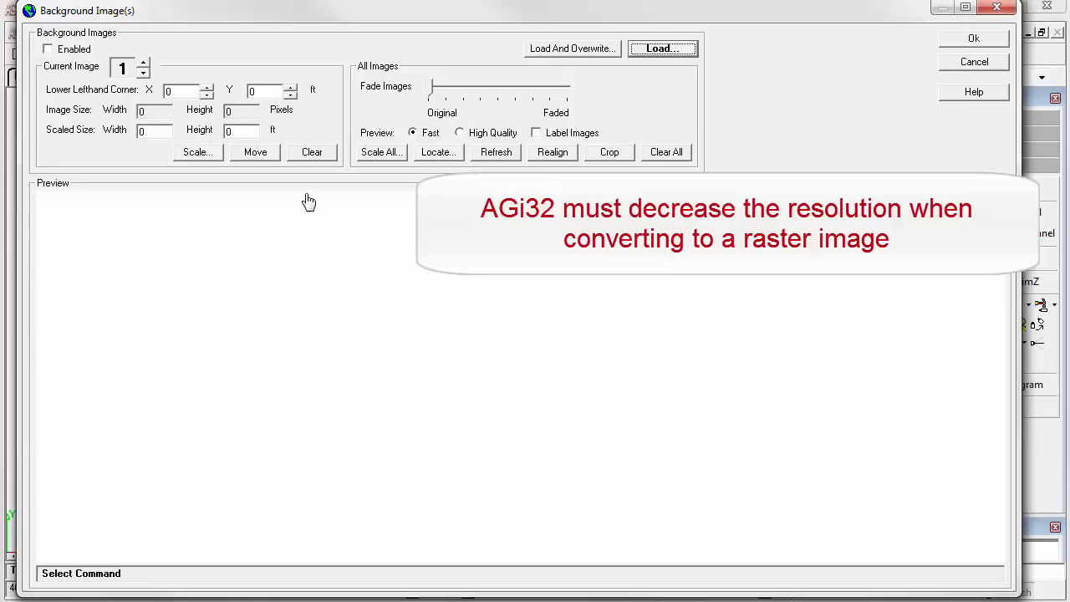
left_click(47, 48)
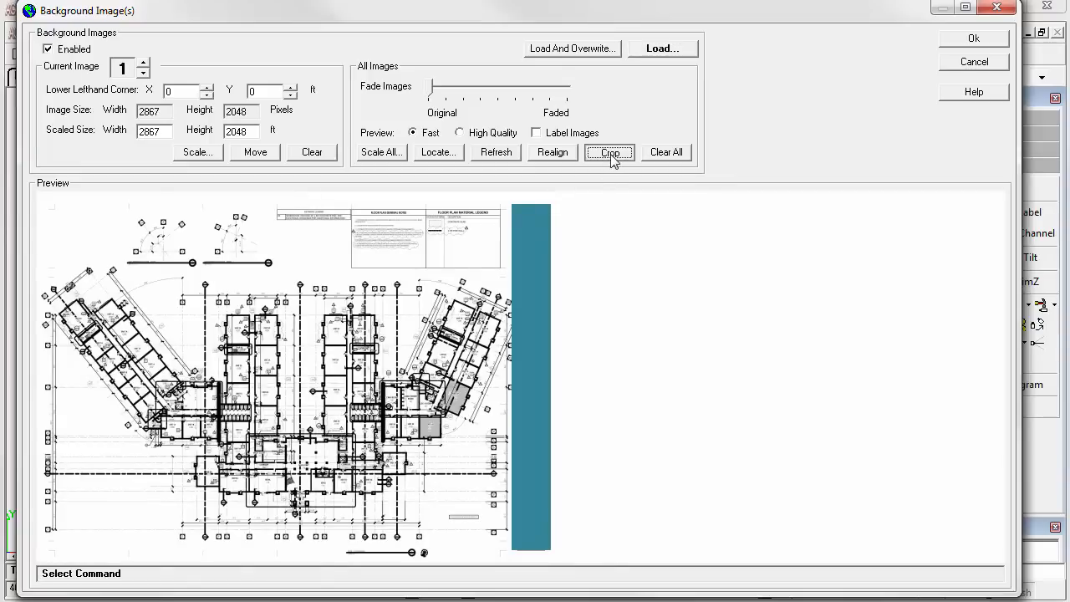
- Crop the sheet to the building floor plan, leaving a 558 by 345 pixel image
left_click(610, 152)
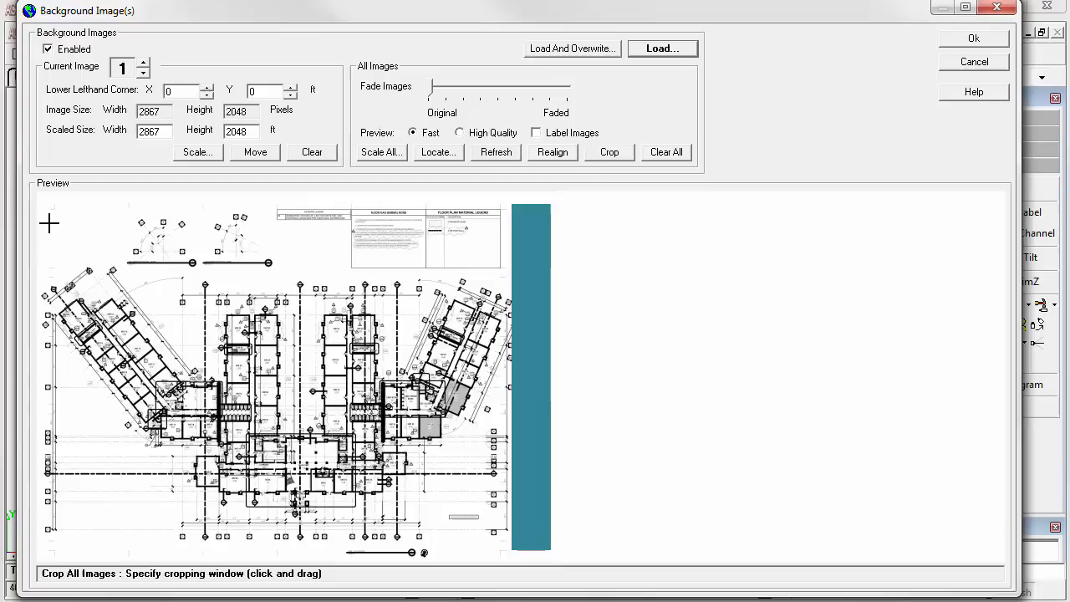
left_click_drag(49, 222, 492, 550)
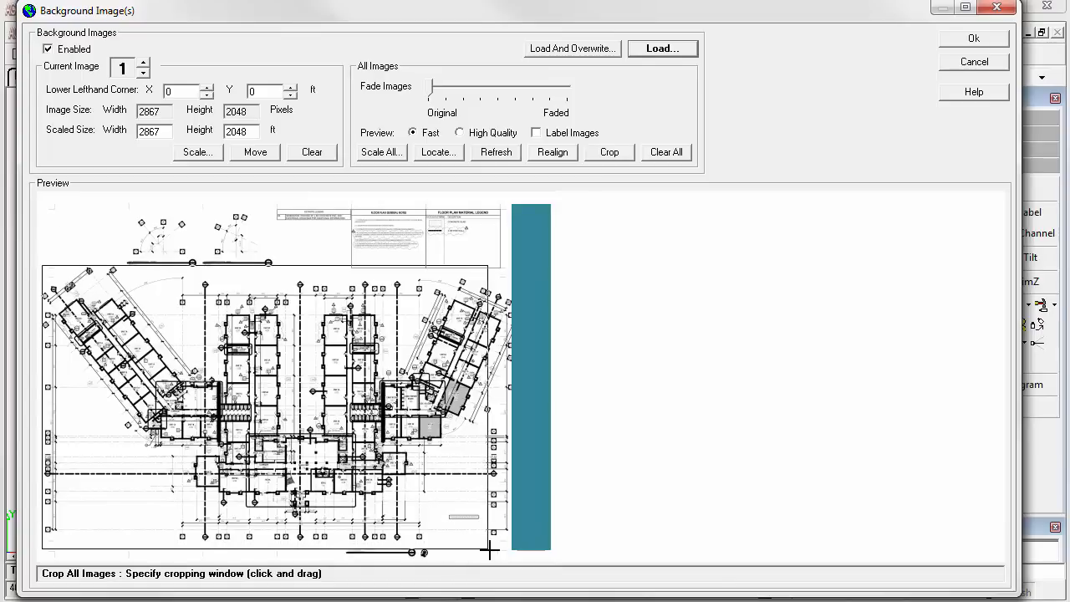
left_click(609, 152)
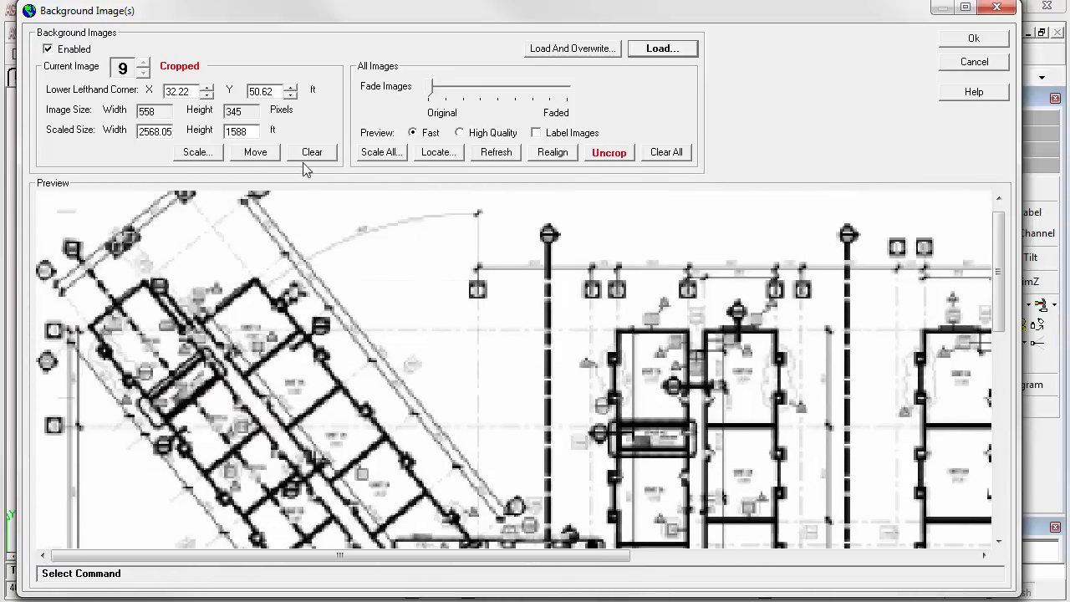
- Rescale the cropped plan from a reference line to about 603 by 373 ft and accept it
left_click(196, 151)
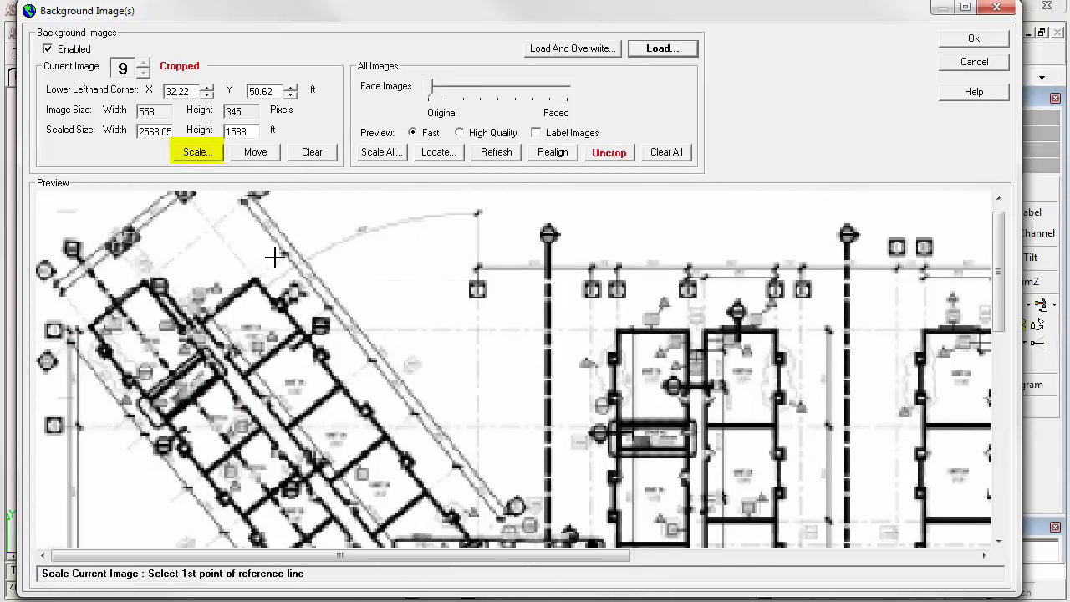
left_click(274, 257)
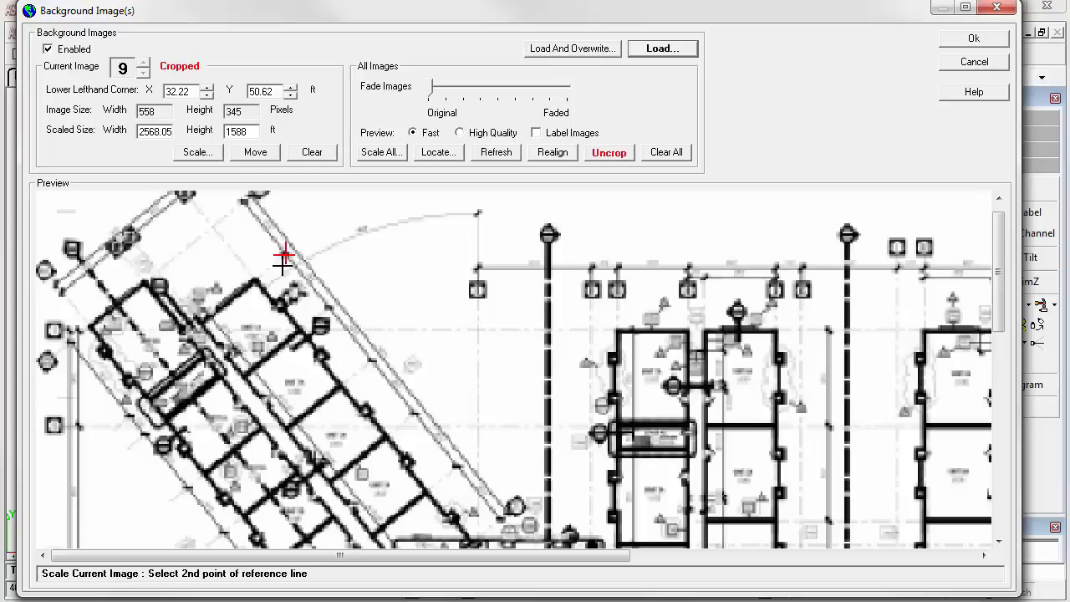
mouse_move(330, 309)
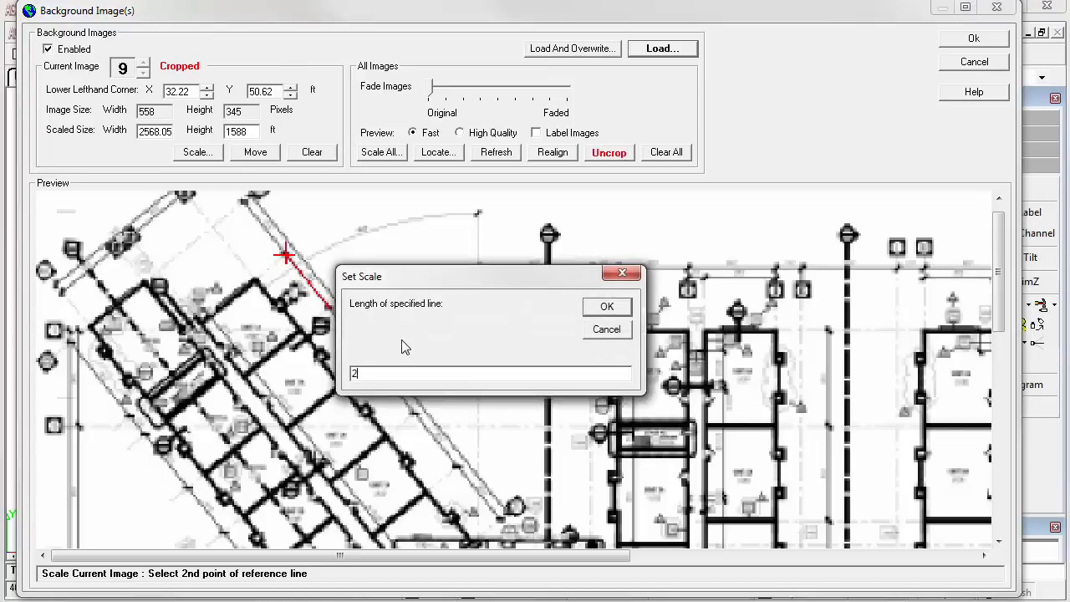
left_click(607, 306)
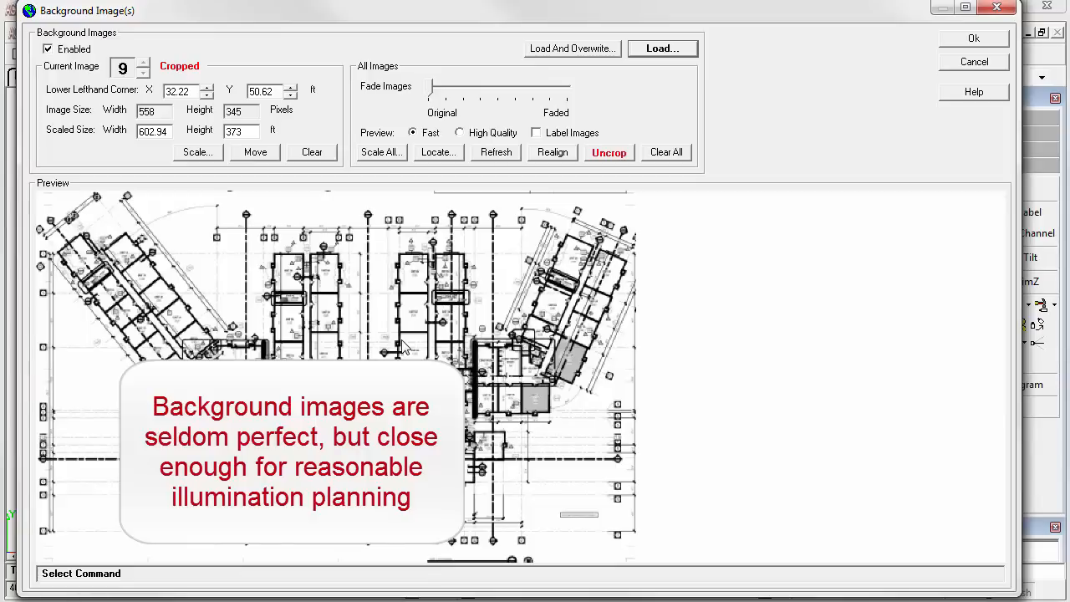
left_click(973, 38)
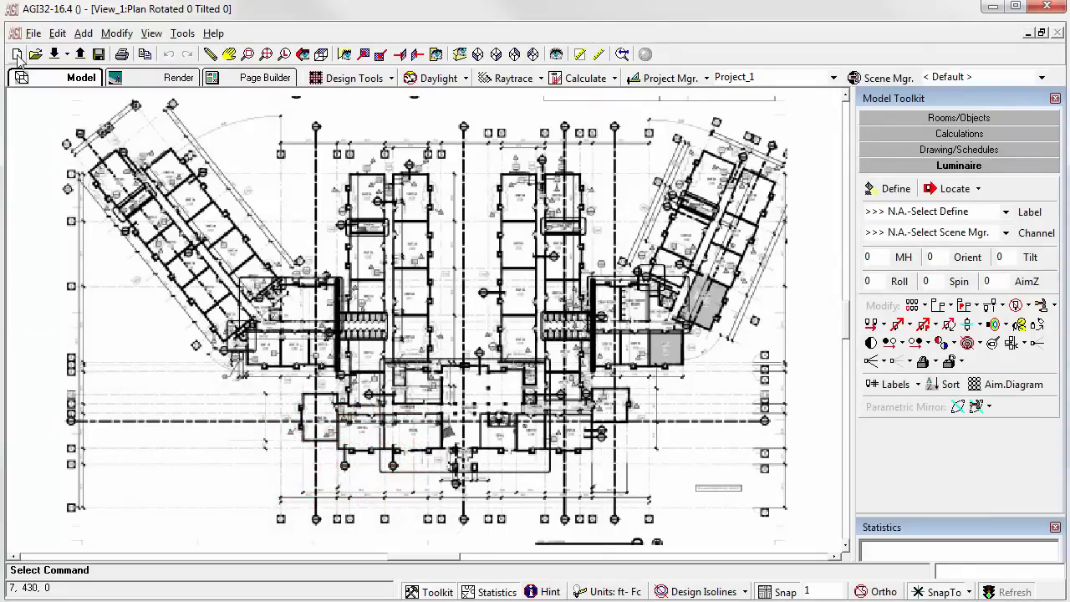
- Start a new project, discarding the old one, and reopen the Background Image(s) tool
left_click(17, 53)
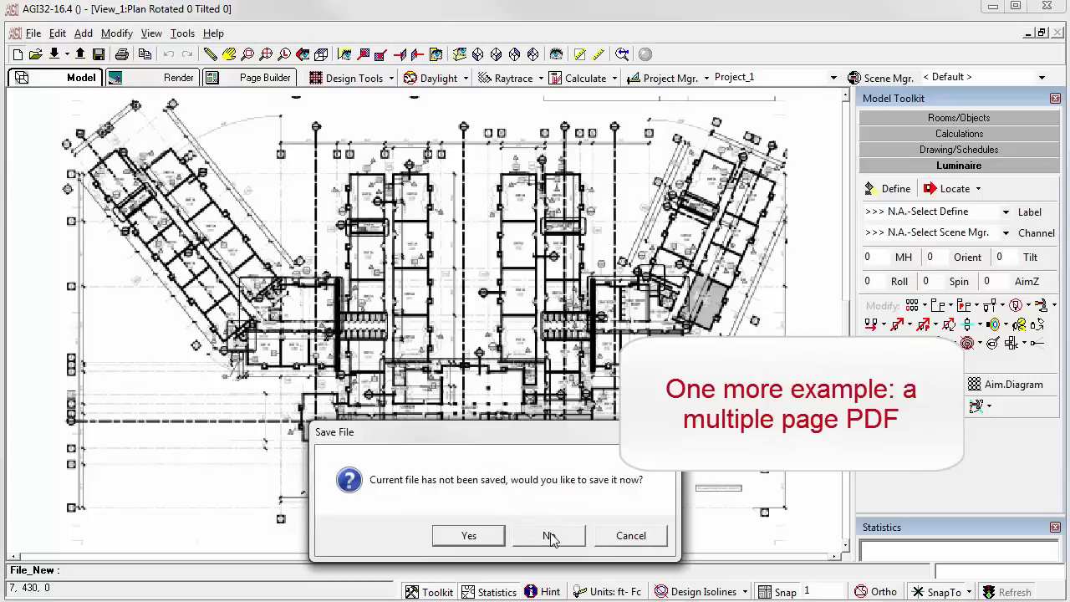
left_click(548, 536)
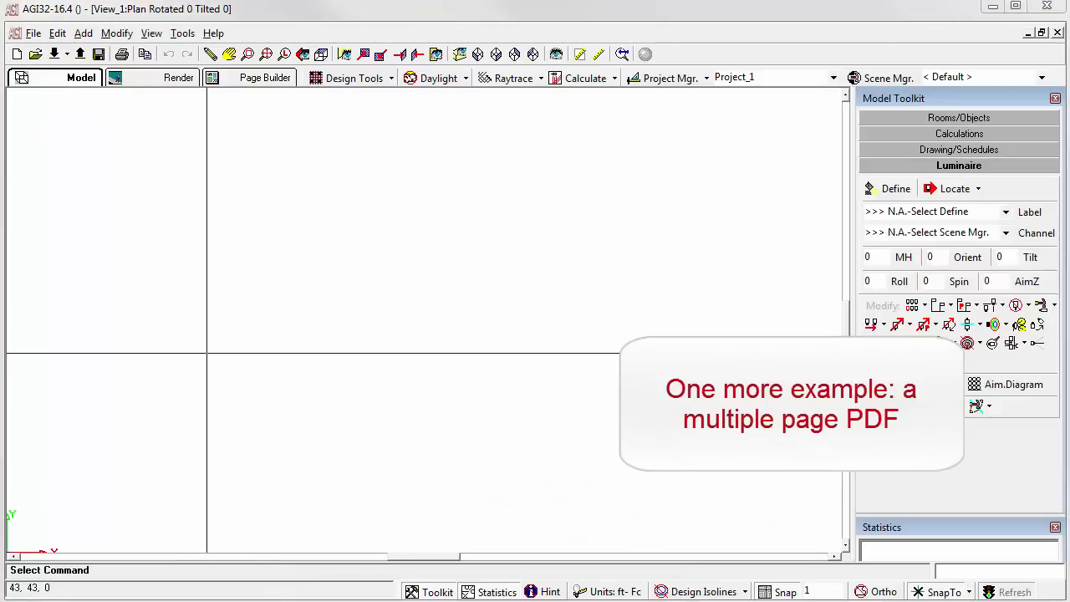
left_click(183, 33)
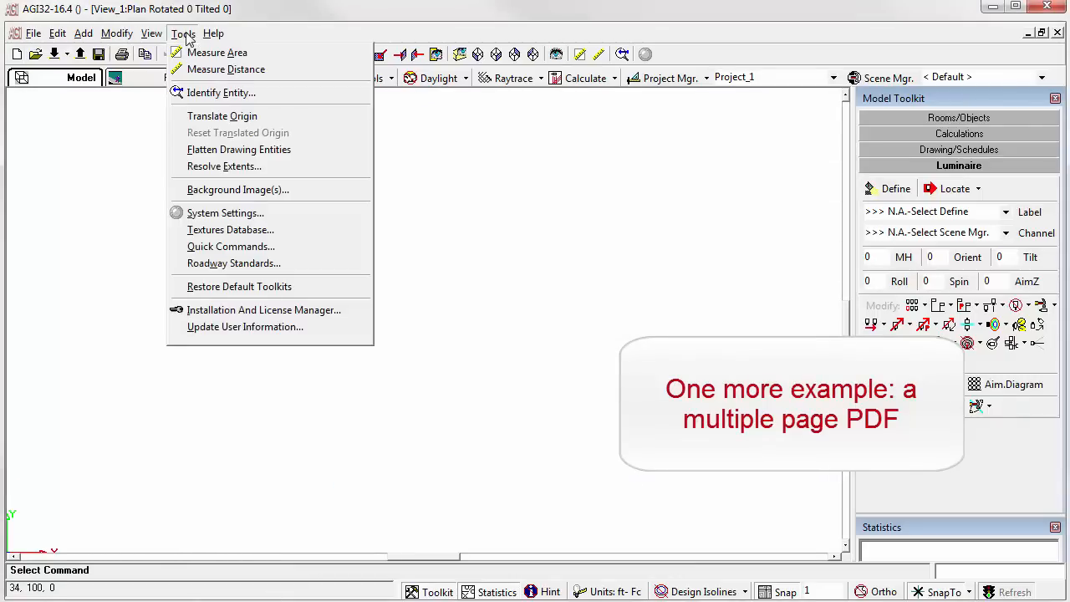
left_click(237, 190)
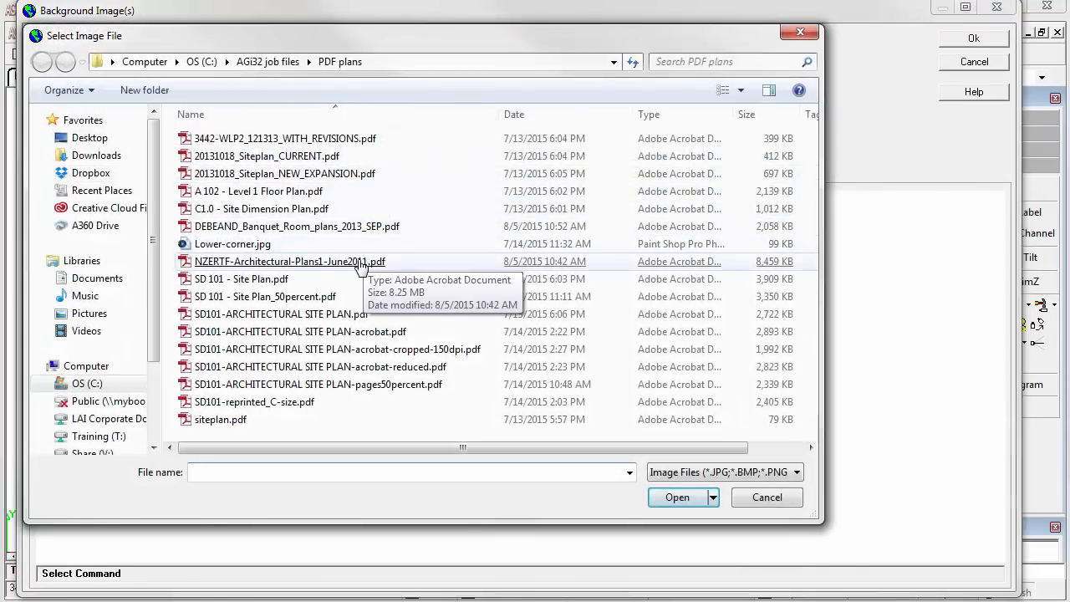
- Open NZERTF-Architectural-Plans1-June2011.pdf to preview its 20 pages for import
double_click(288, 261)
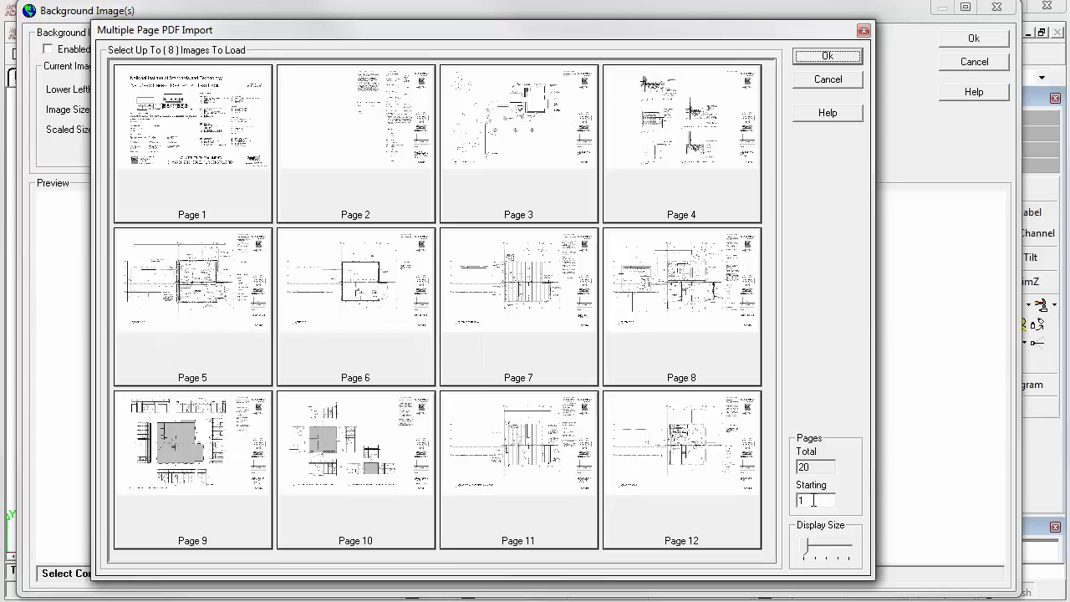
- Choose the first-floor plan page from the thumbnails and load it as background image 1
left_click(827, 551)
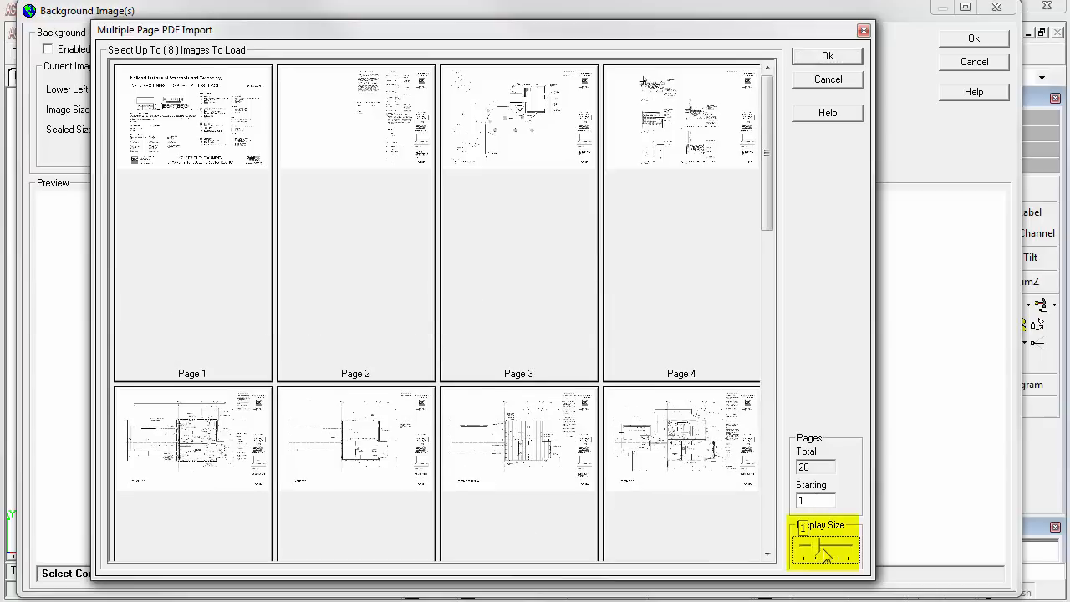
left_click(826, 550)
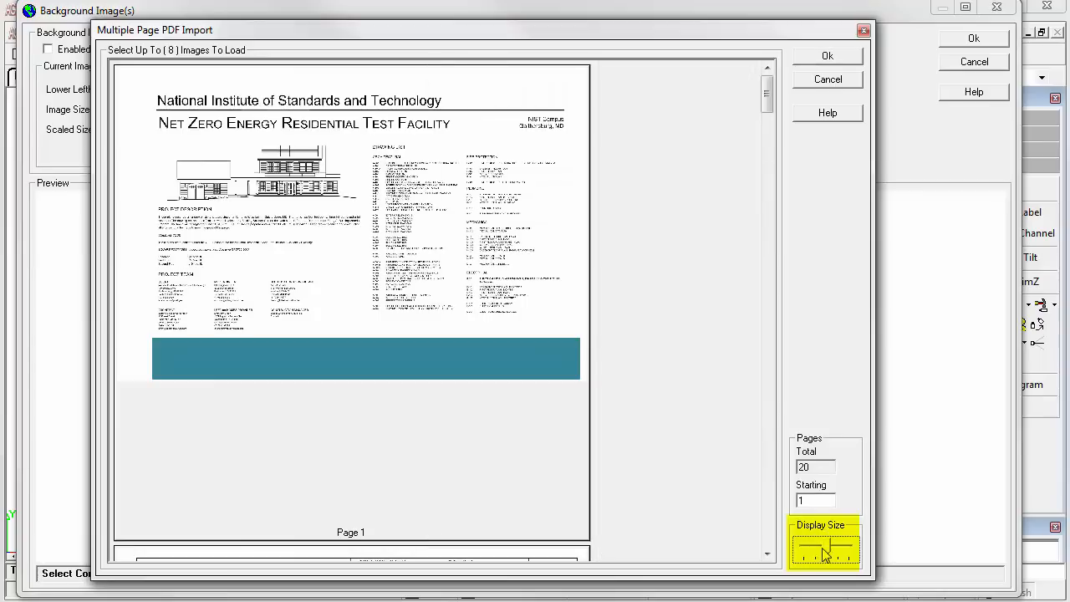
left_click(825, 550)
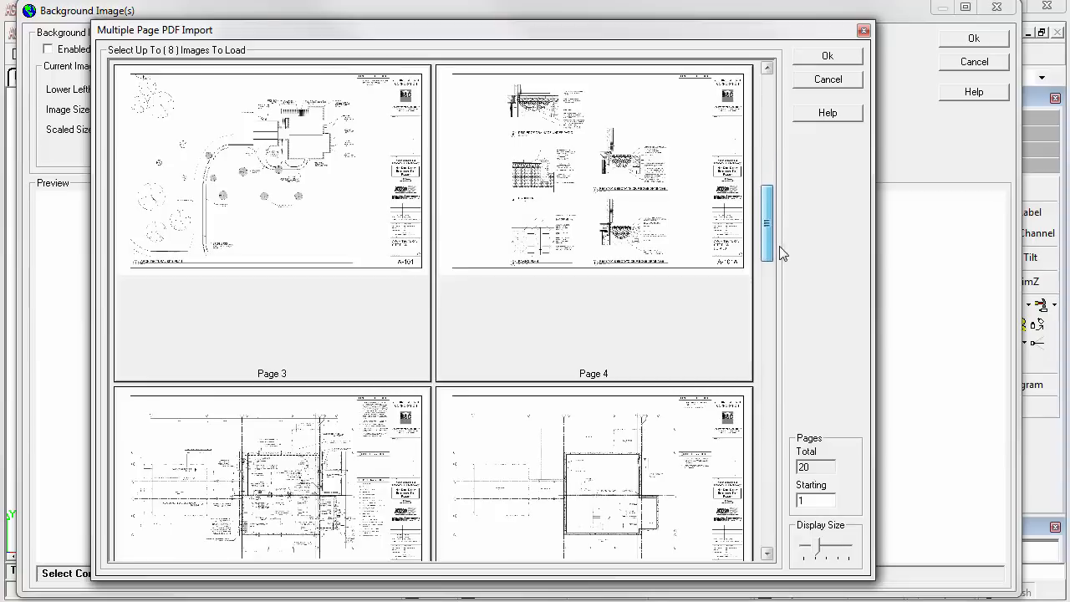
scroll("down", 3)
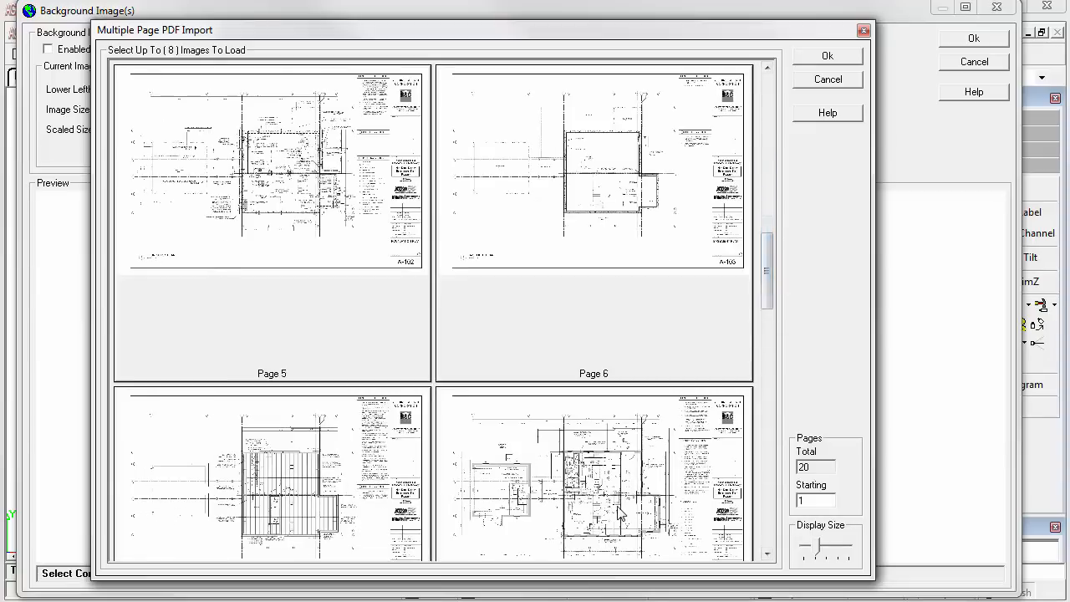
left_click(594, 476)
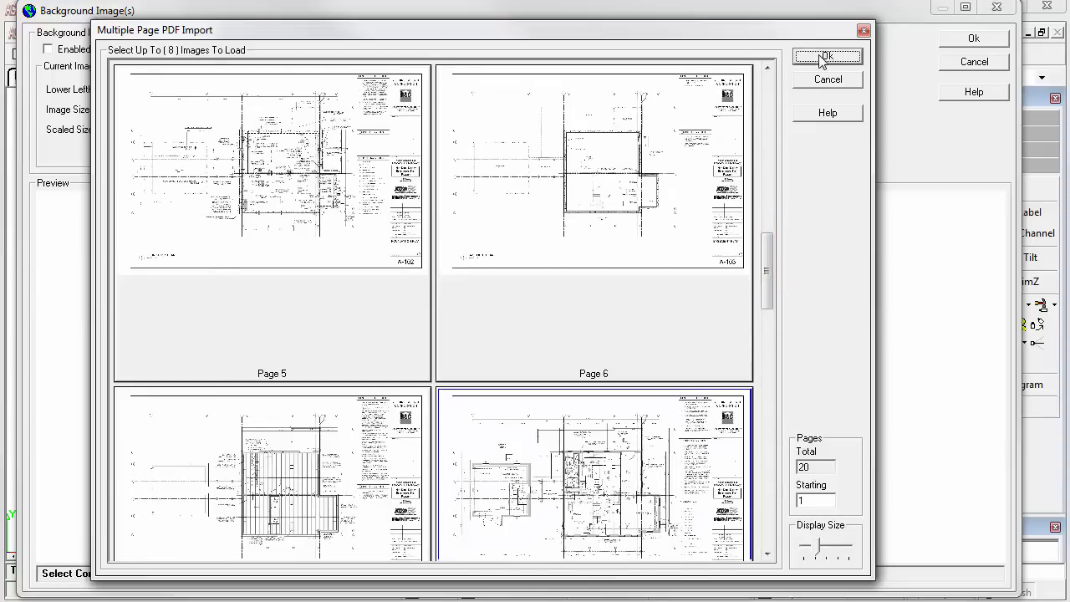
left_click(827, 56)
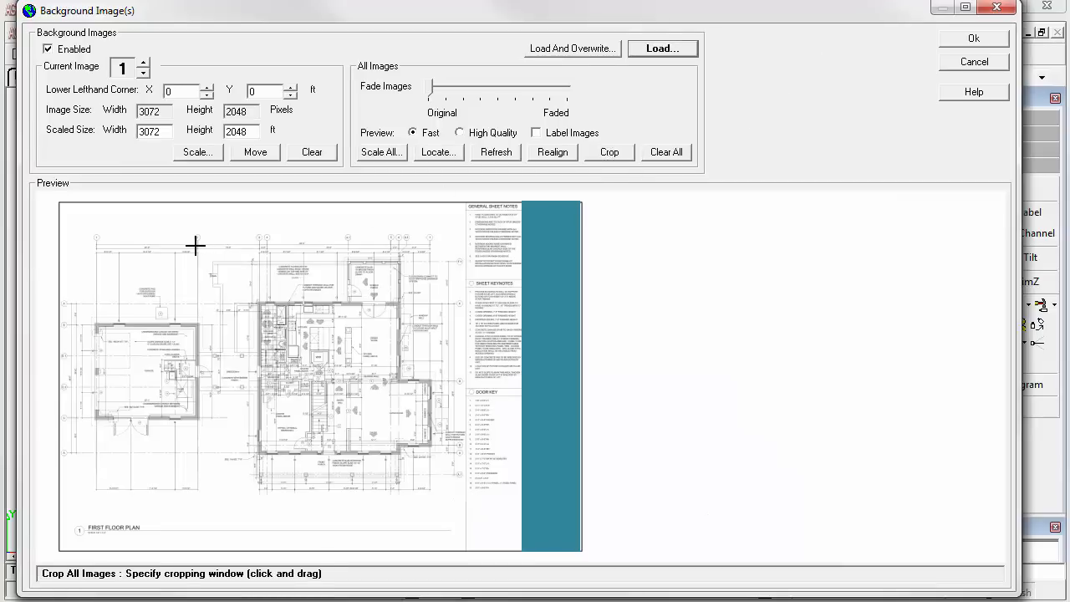
mouse_move(63, 230)
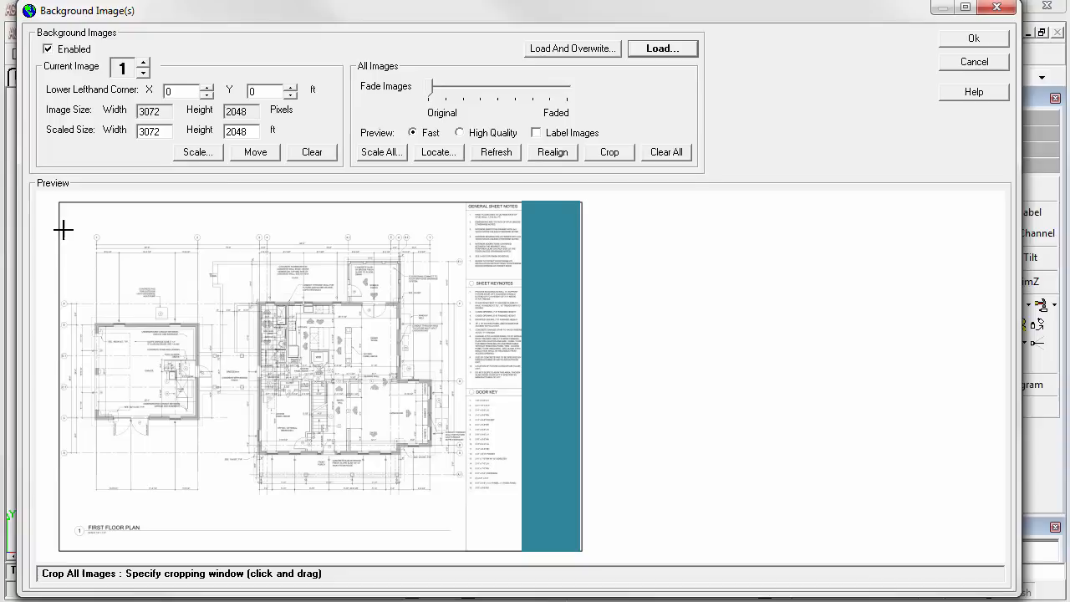
- Drag a crop window around the first-floor plan drawing, excluding the right notes column
left_click_drag(64, 229, 460, 515)
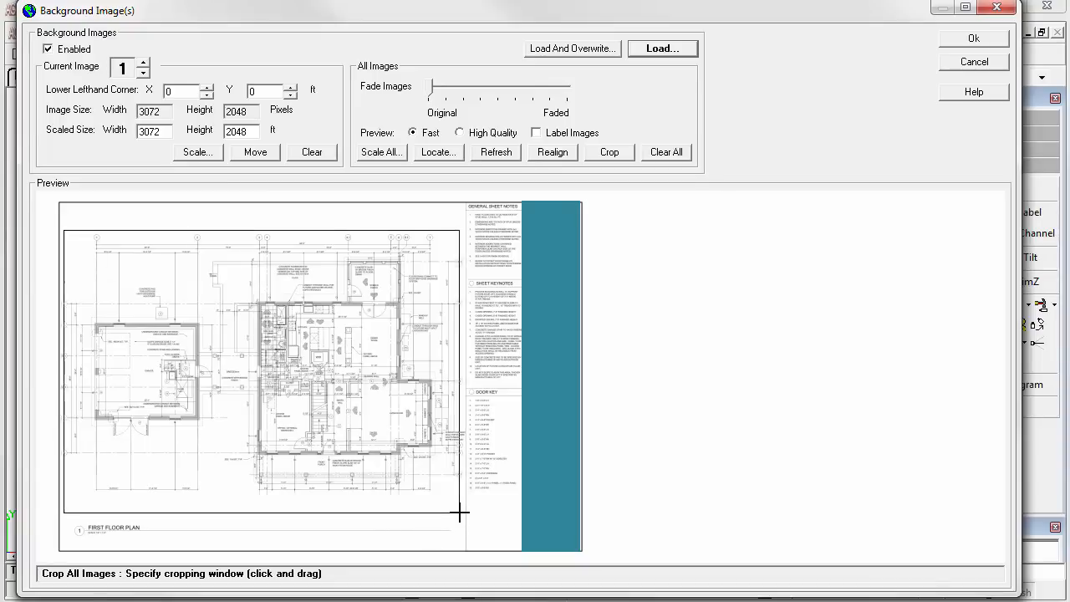